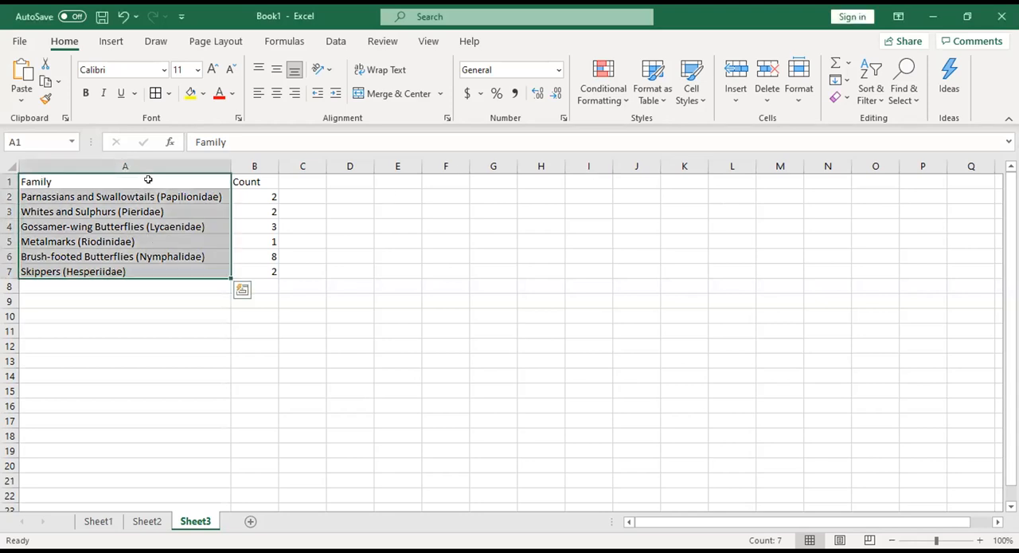
- Check the Papilionidae and Riodinidae headings on the Butterfly Families web page against the spreadsheet list
click(124, 271)
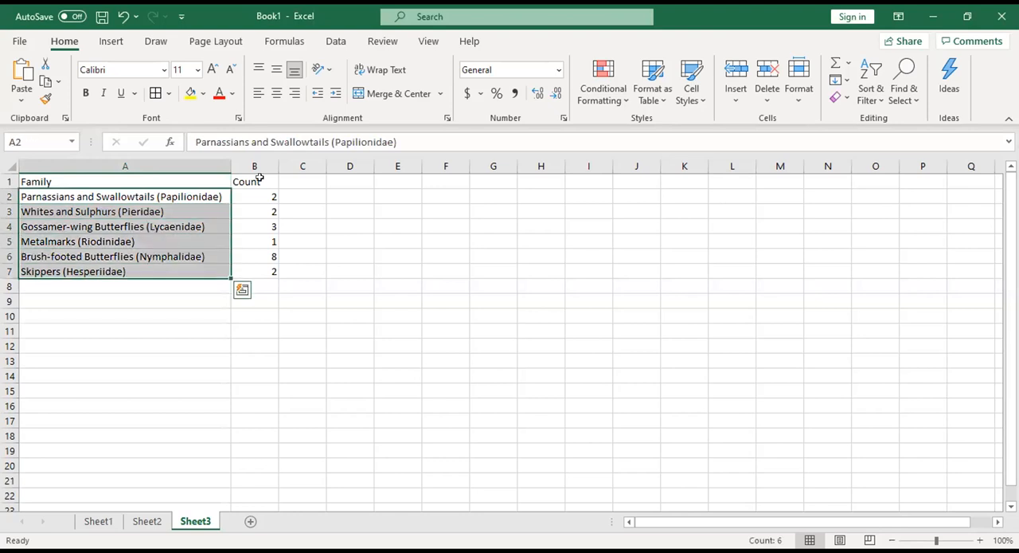
click(254, 197)
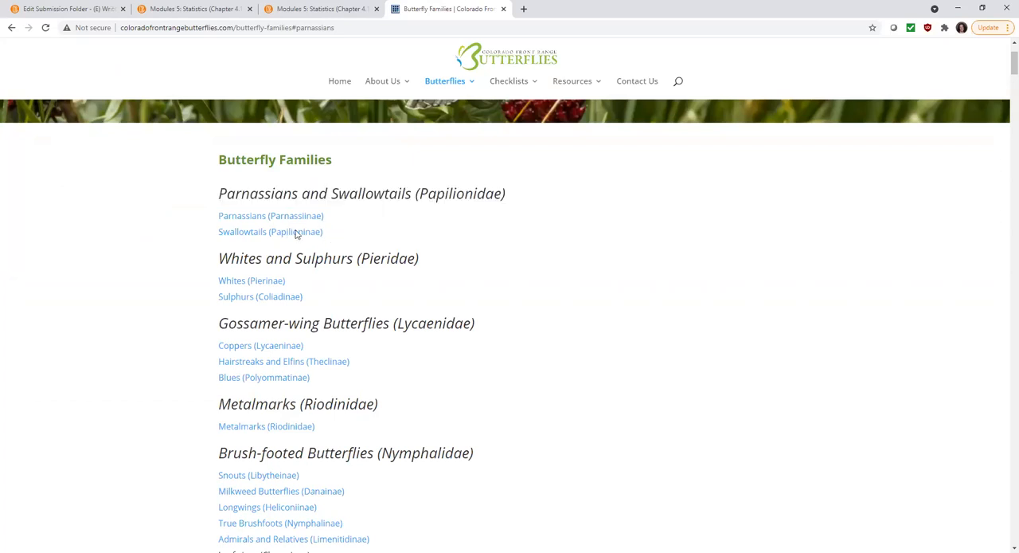
drag(219, 215, 325, 233)
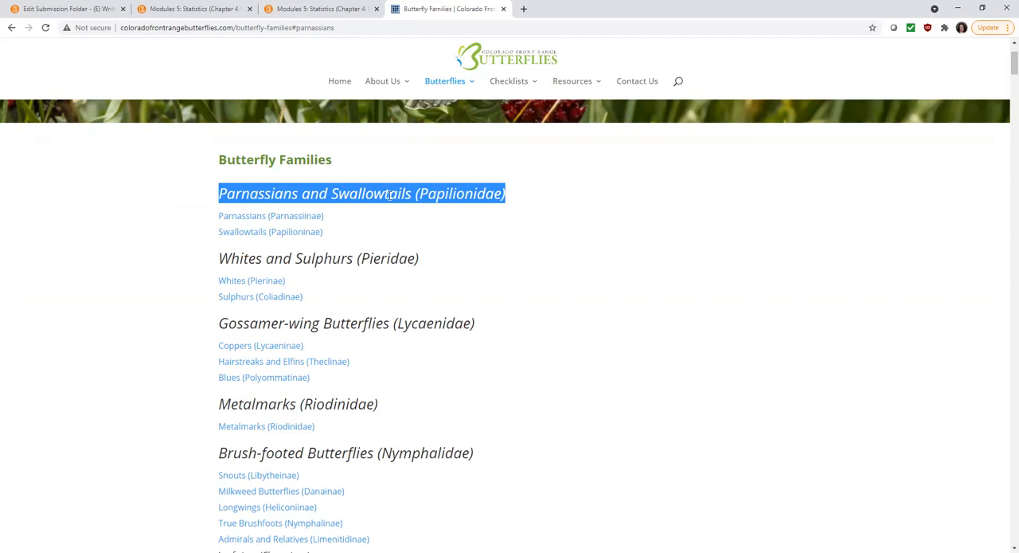
double_click(318, 258)
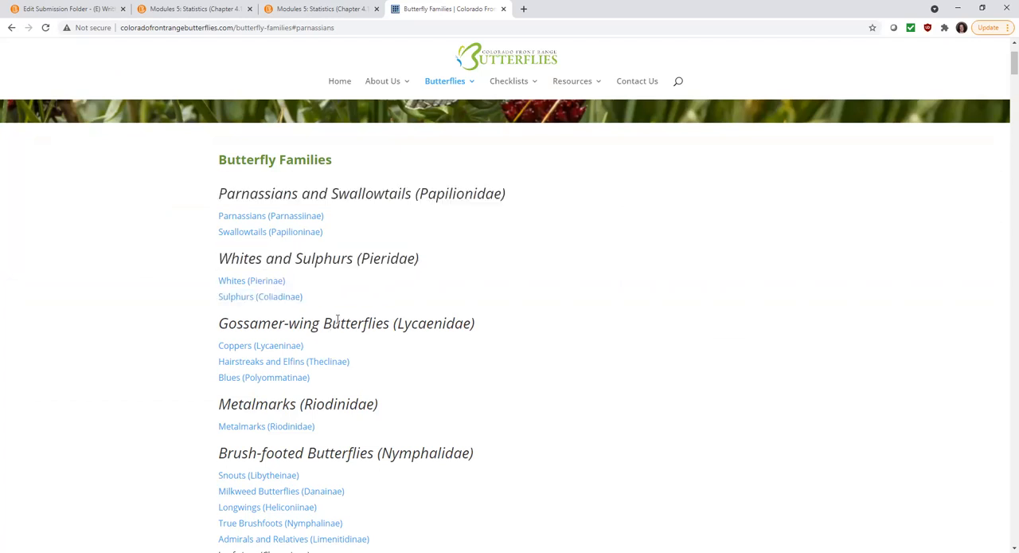
double_click(296, 404)
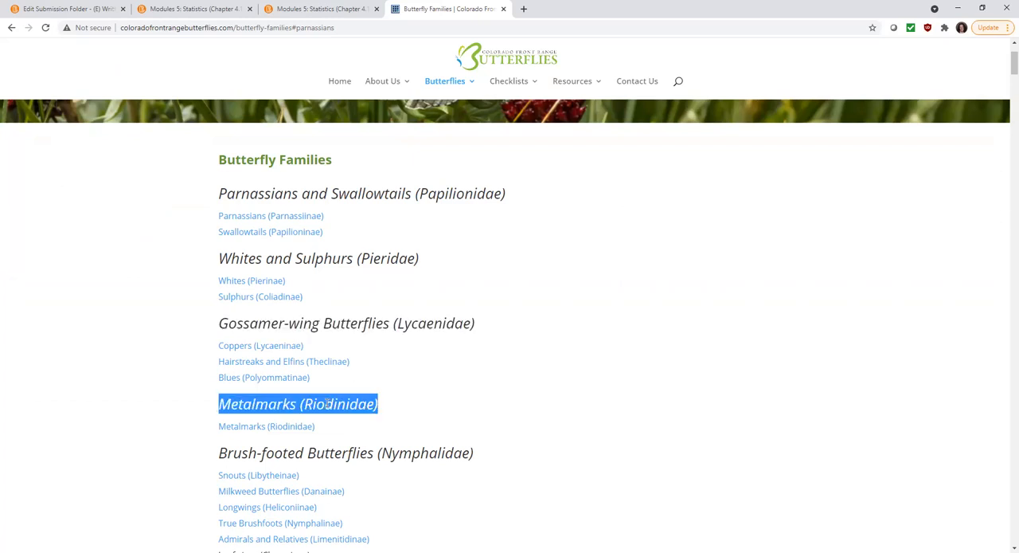
mouse_move(54, 373)
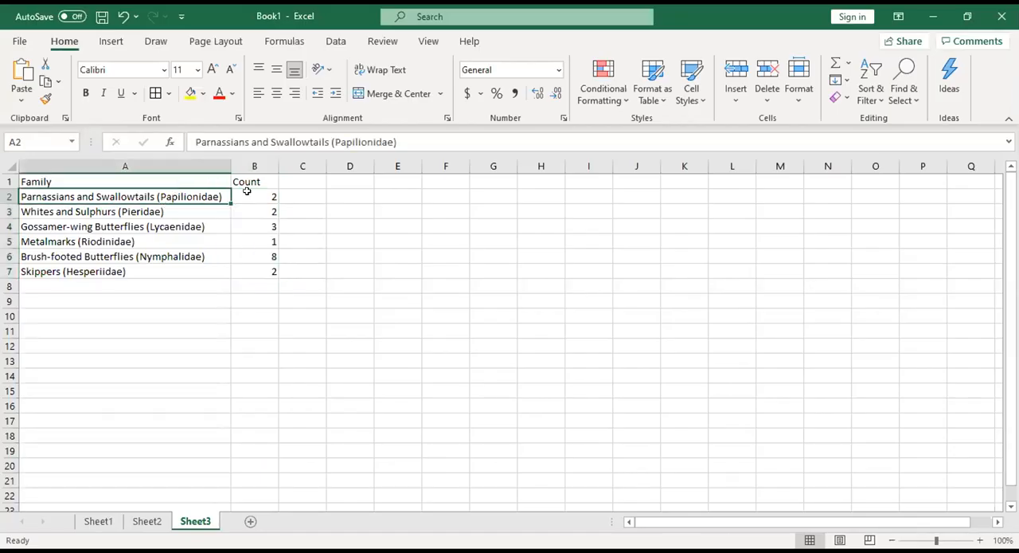
- Select the Family and Count table A1:B7 and insert a pie chart of the six family counts
click(255, 196)
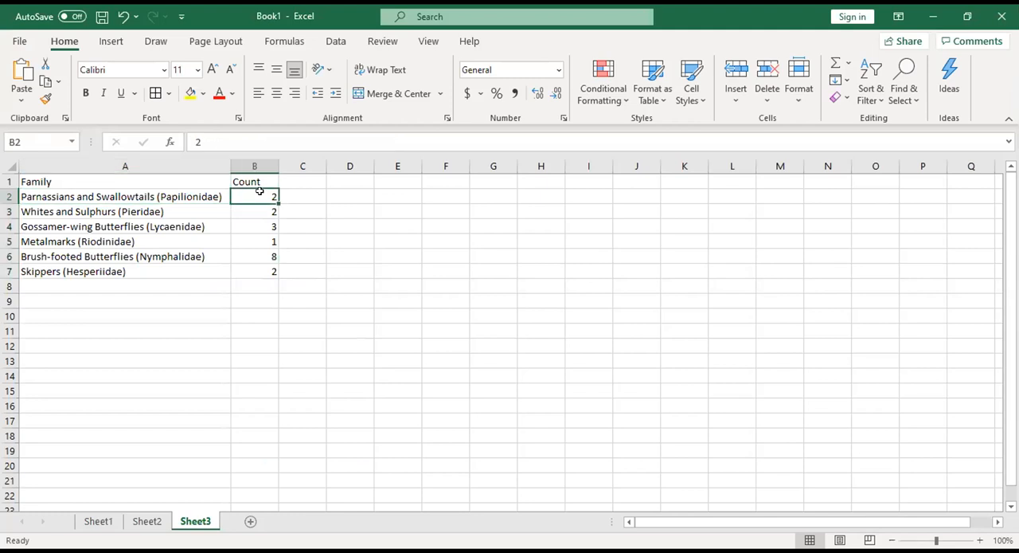
click(350, 255)
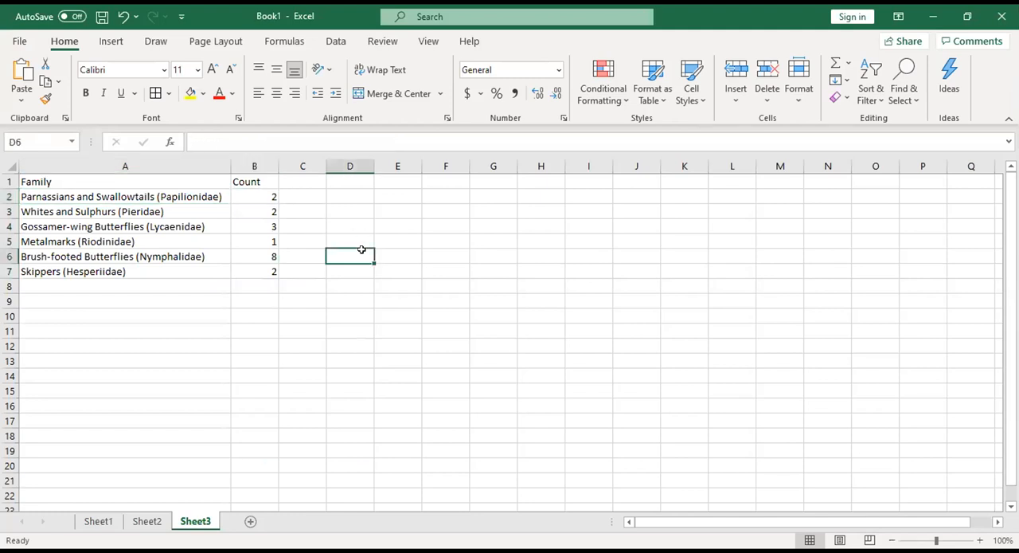
drag(255, 196, 254, 271)
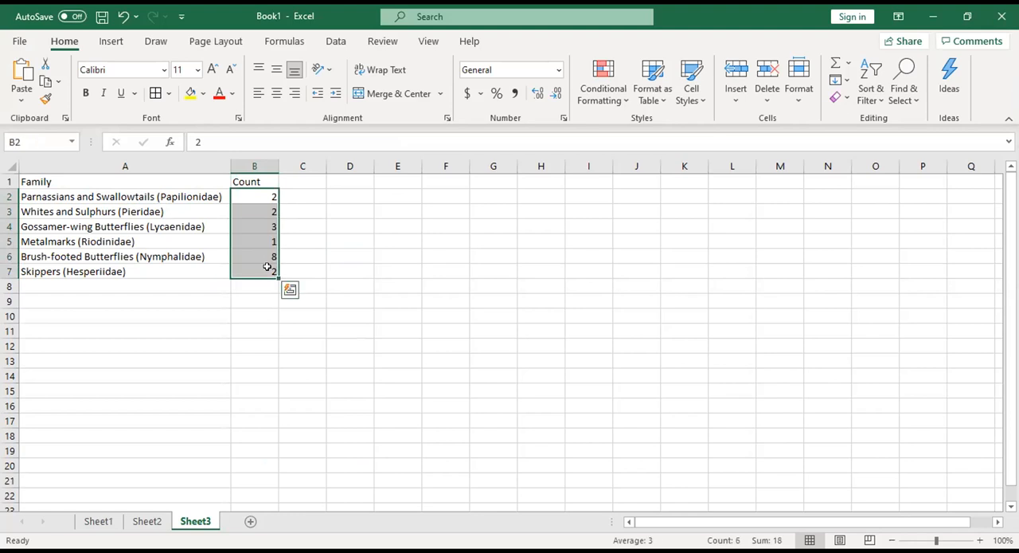
click(124, 182)
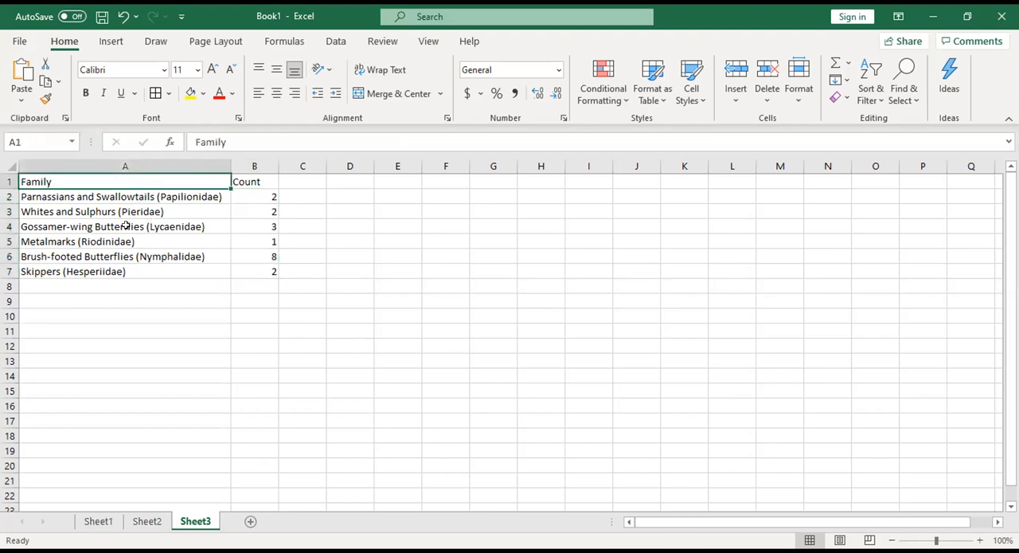
drag(124, 198, 124, 271)
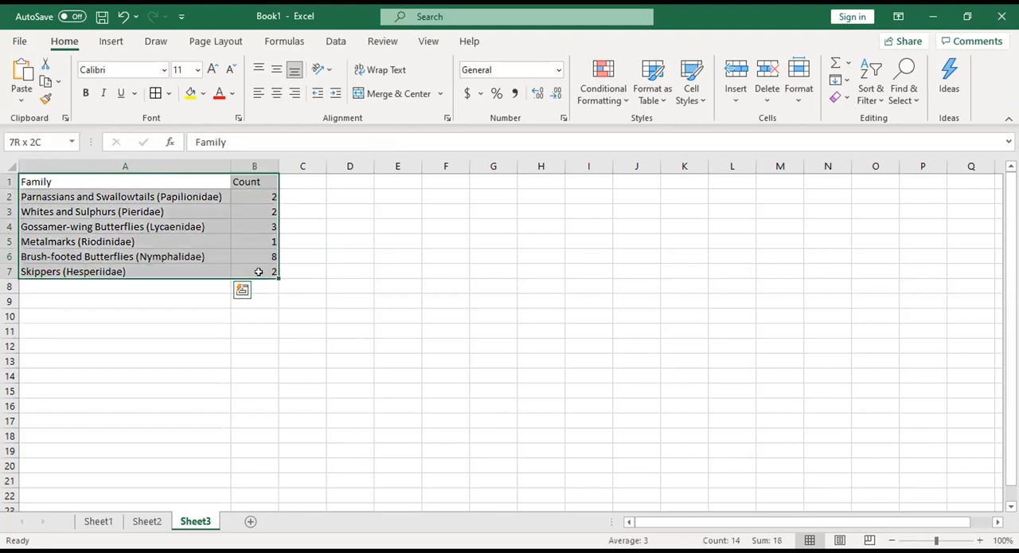
click(111, 41)
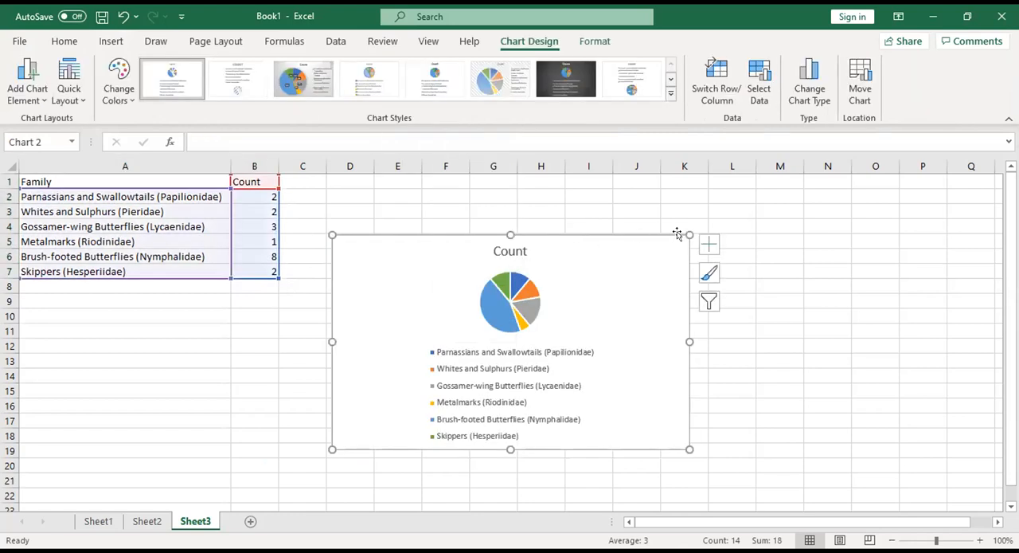
- Enlarge the pie chart and apply a style with percentage labels on every slice
drag(689, 234, 789, 199)
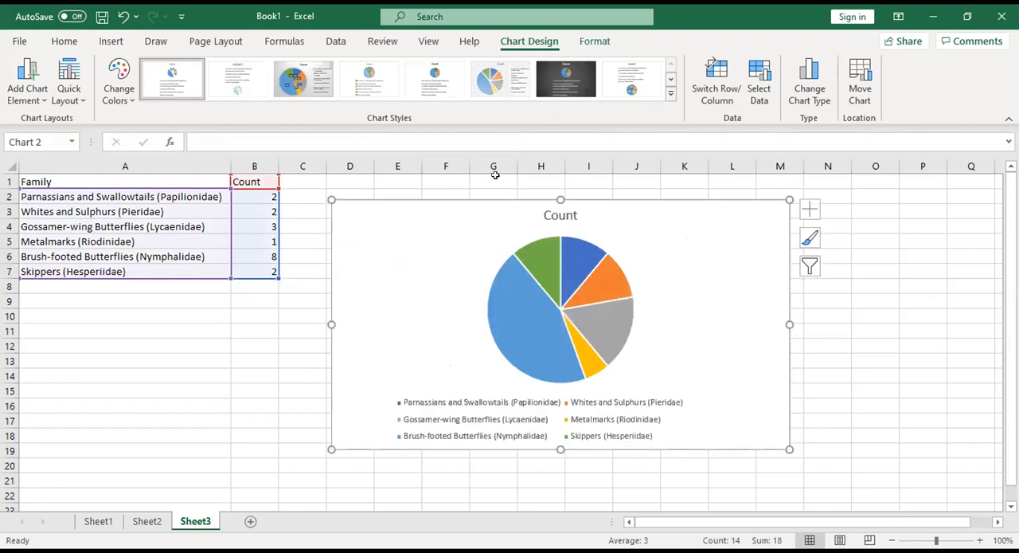
double_click(560, 325)
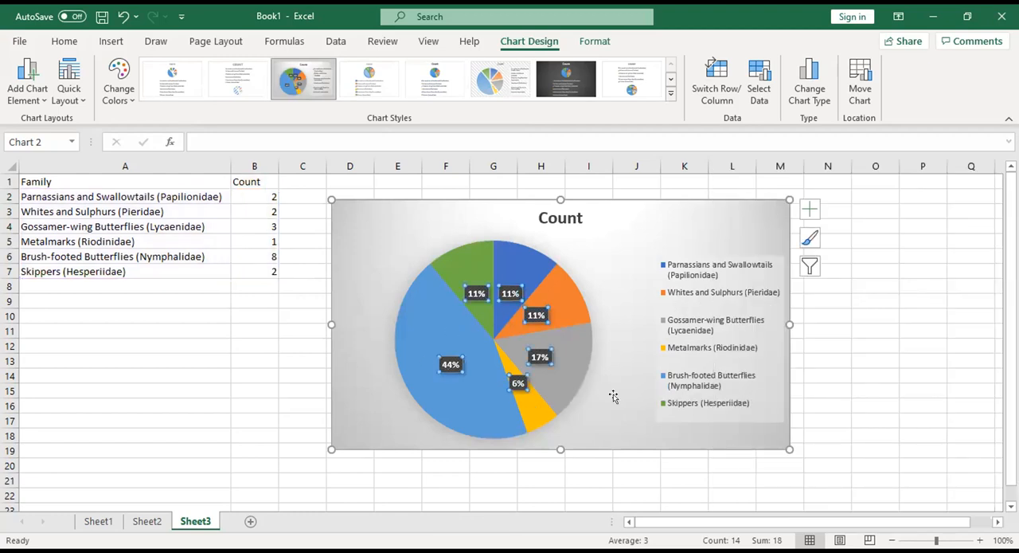
mouse_move(745, 376)
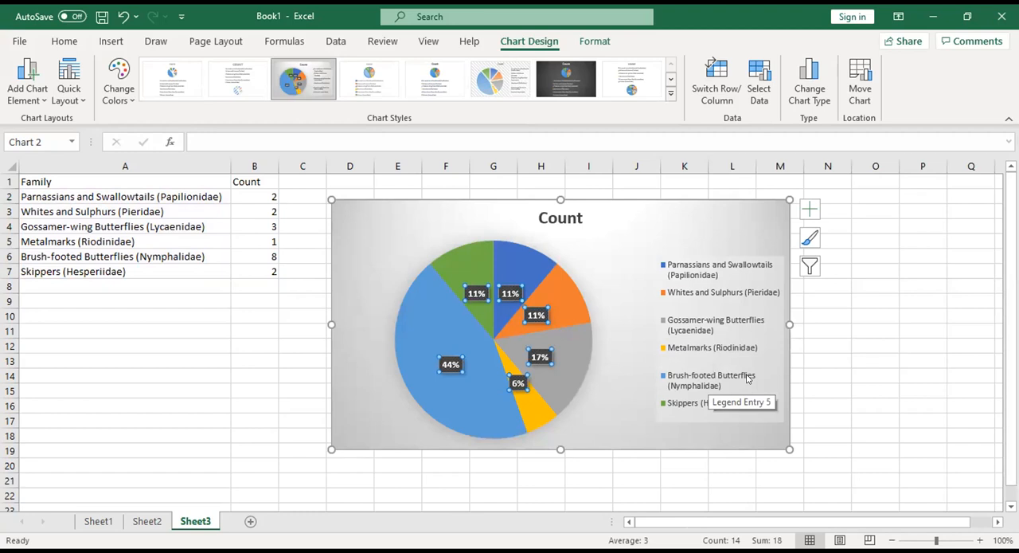
click(255, 255)
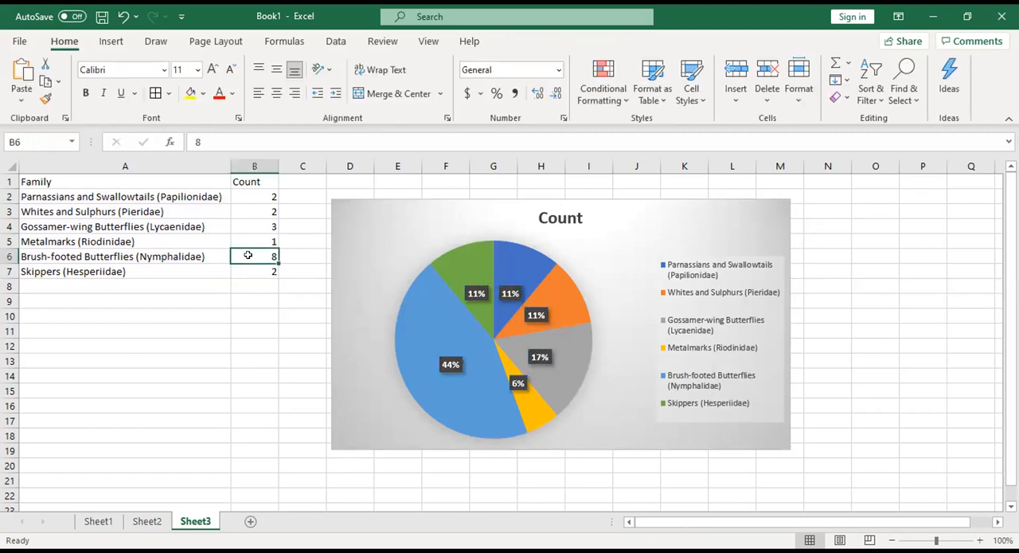
mouse_move(474, 296)
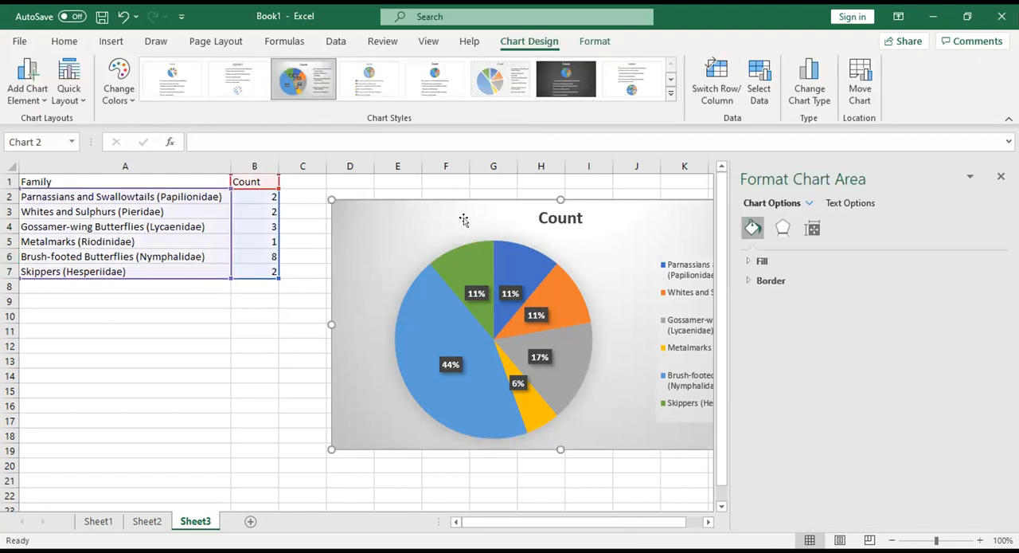
- Apply a white chart style with uppercase COUNT title, legend above the pie and percentages beside slices
click(631, 78)
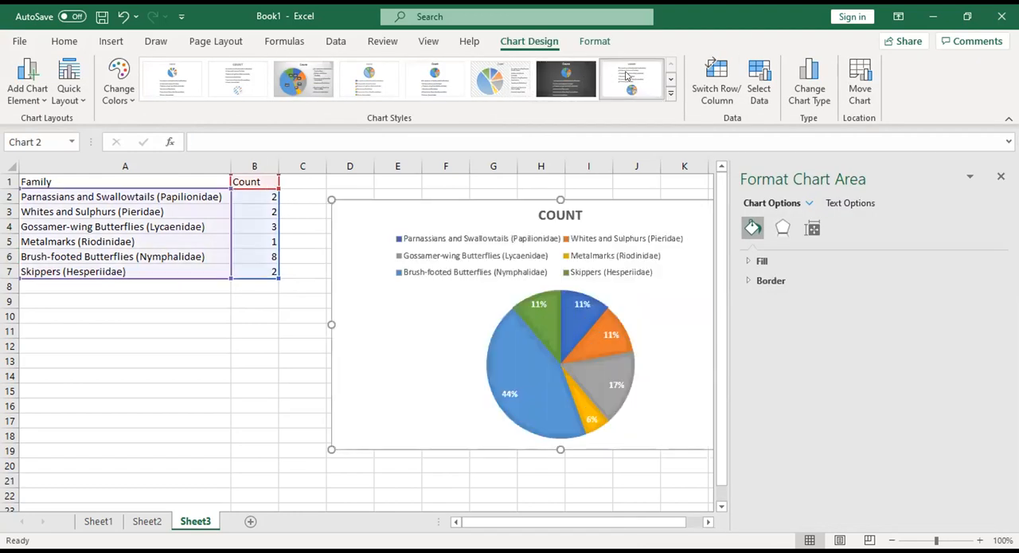
mouse_move(645, 89)
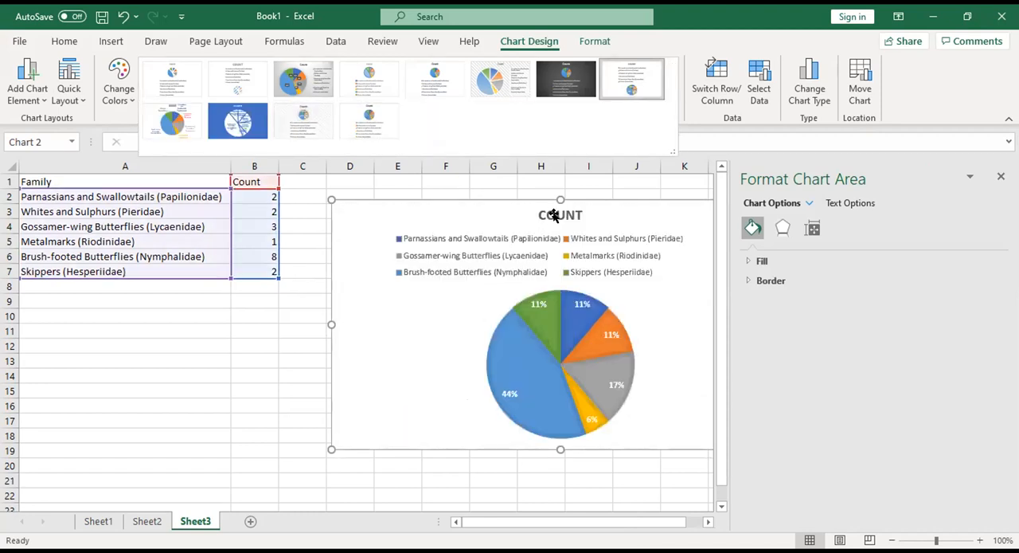
- Replace the chart title COUNT with BUTTERFLY FAMILIES
double_click(561, 215)
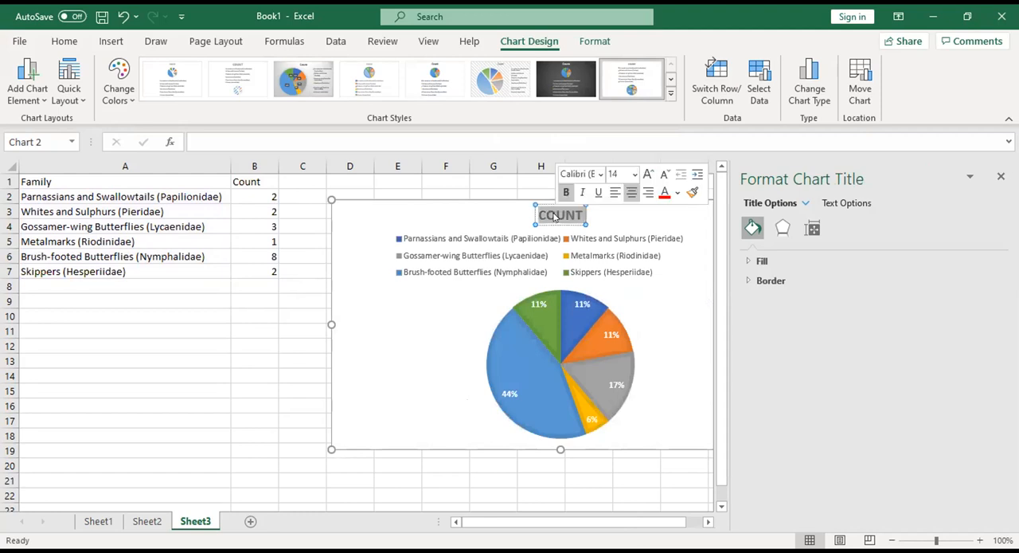
text(BUTTERFLU)
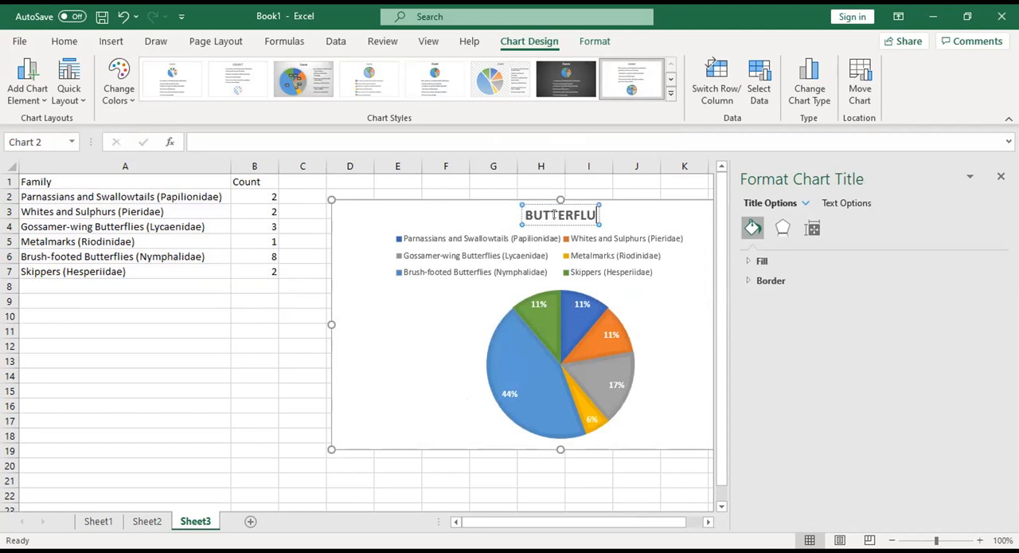
key(Backspace)
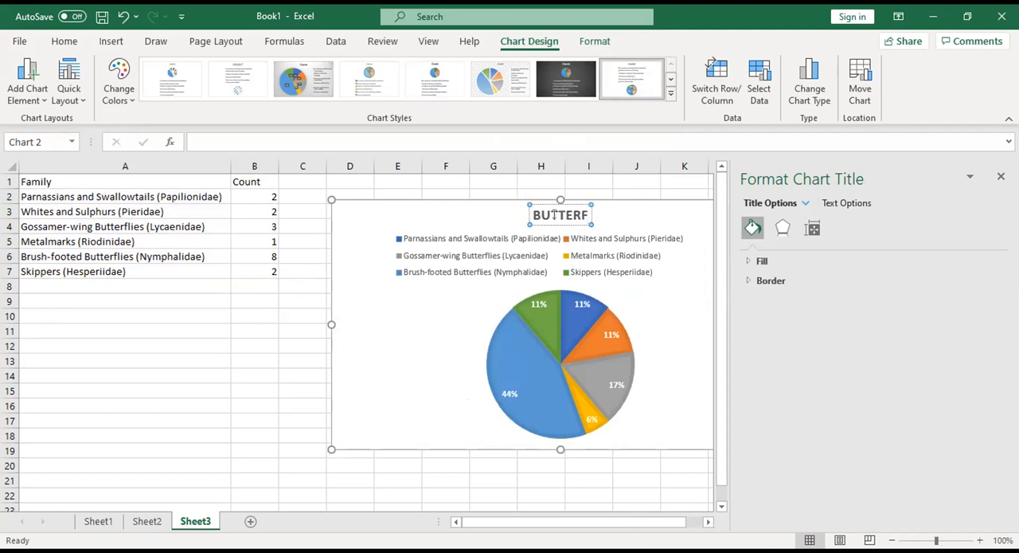
text(LY FAMI)
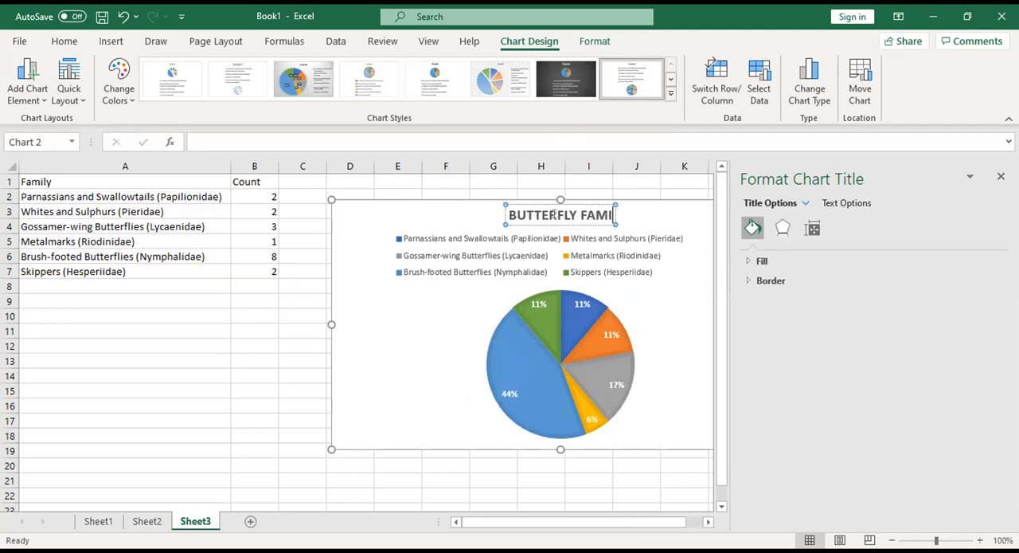
text(LIES)
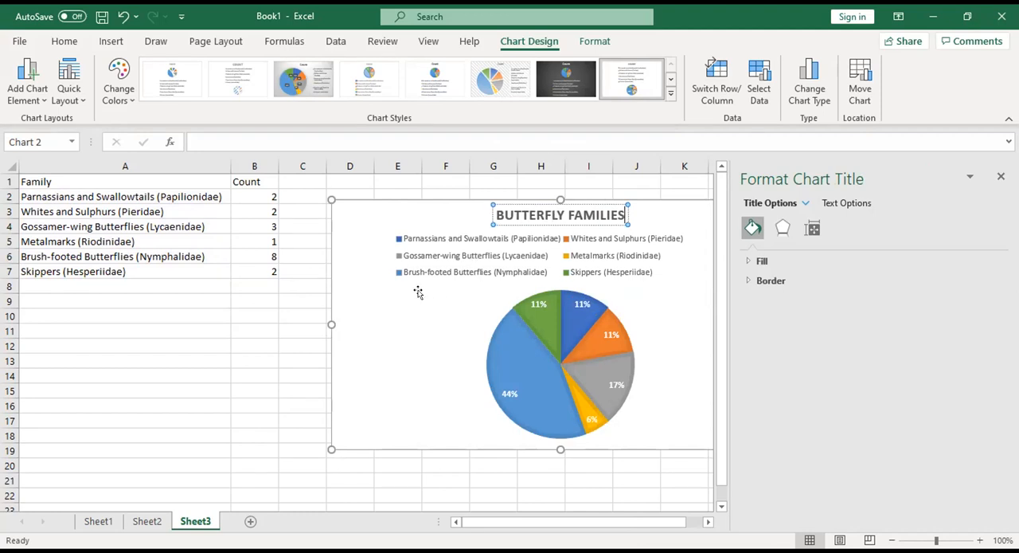
click(124, 196)
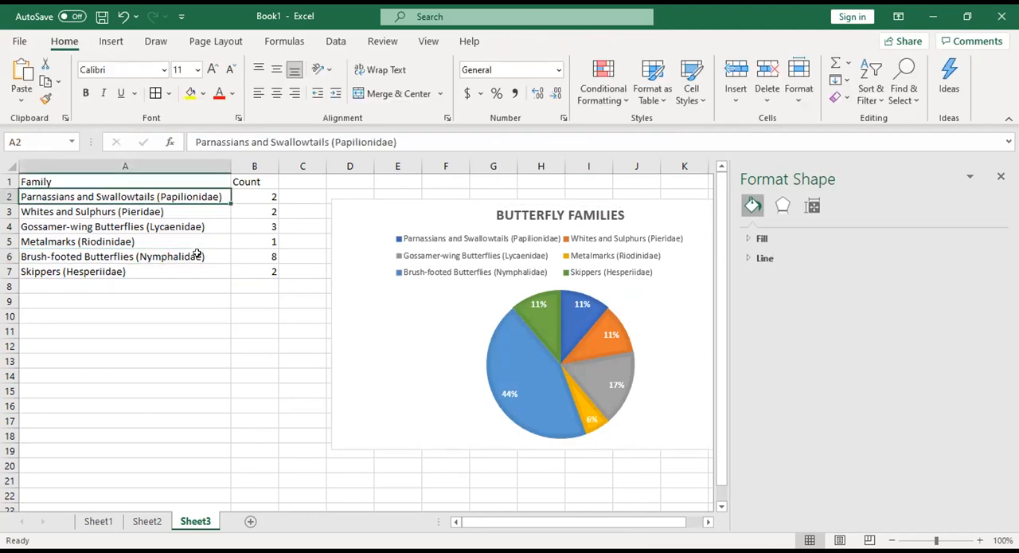
drag(124, 196, 274, 271)
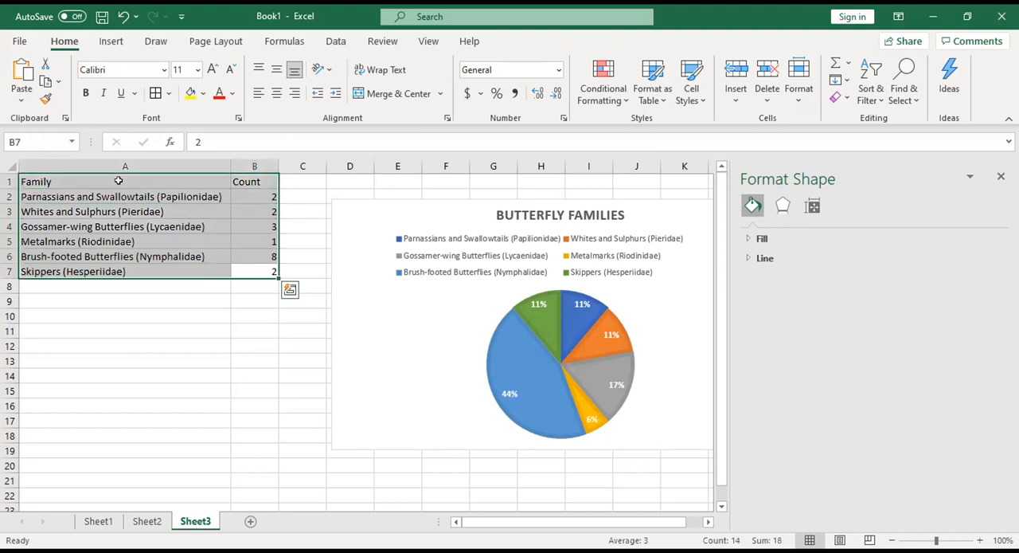
mouse_move(56, 194)
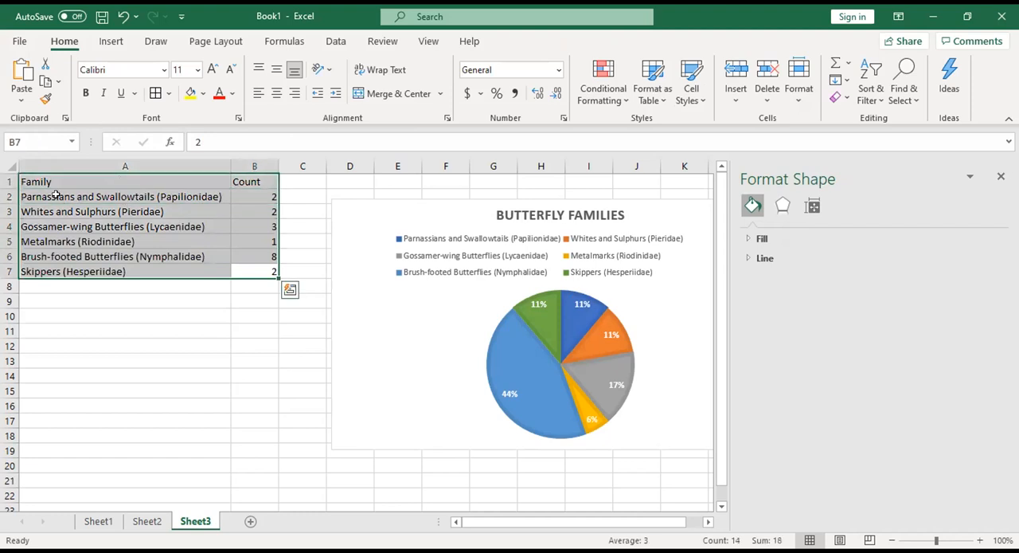